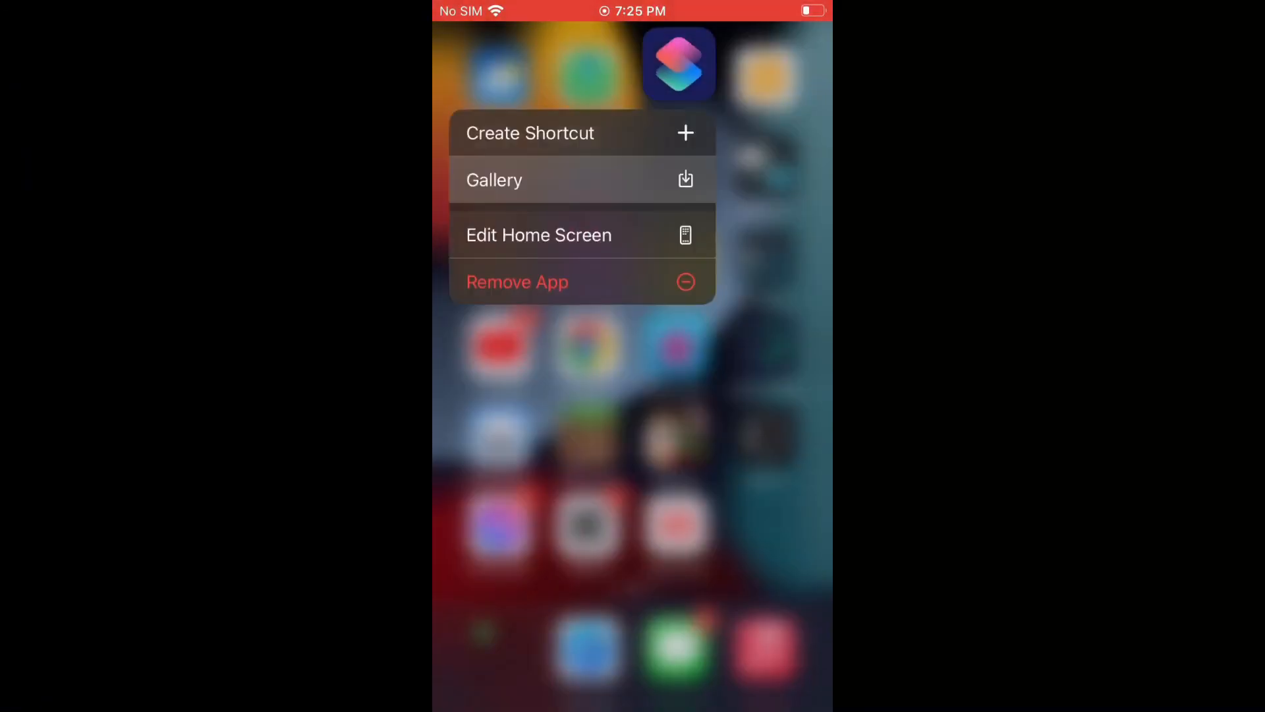
# Step: Start a new blank shortcut from the Shortcuts icon's quick-action menu
pyautogui.click(679, 64)
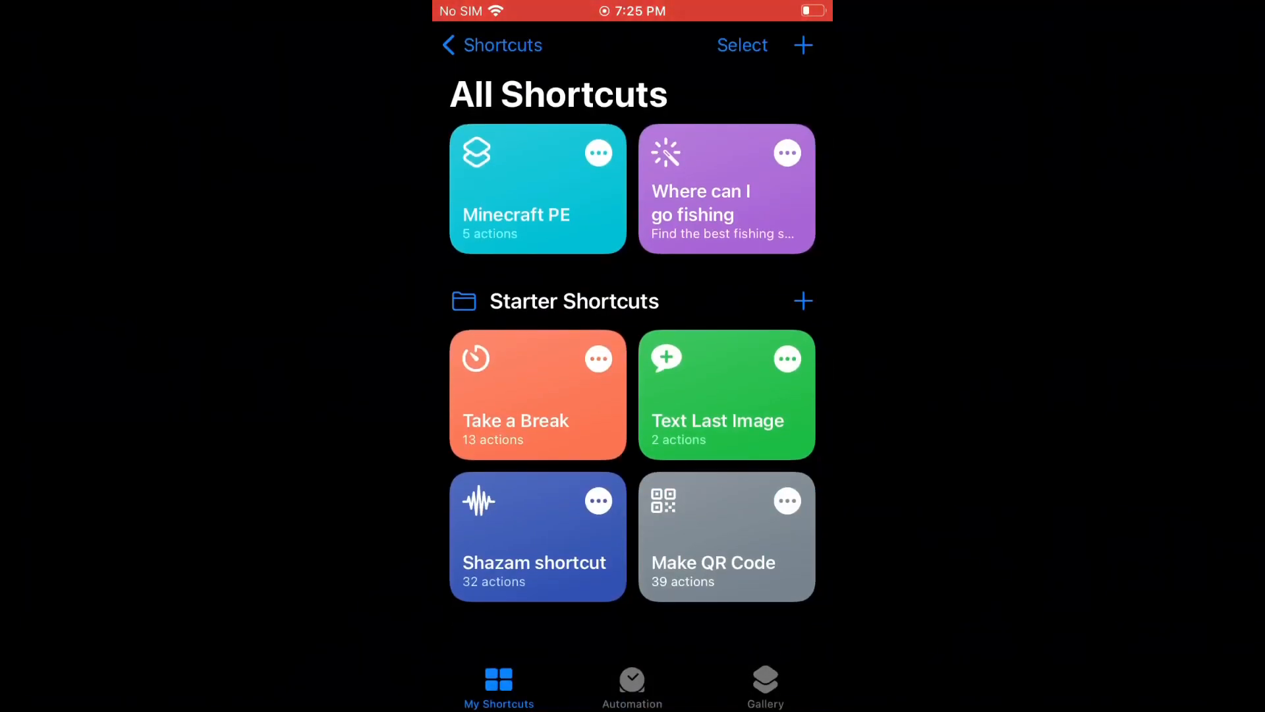
pyautogui.click(537, 190)
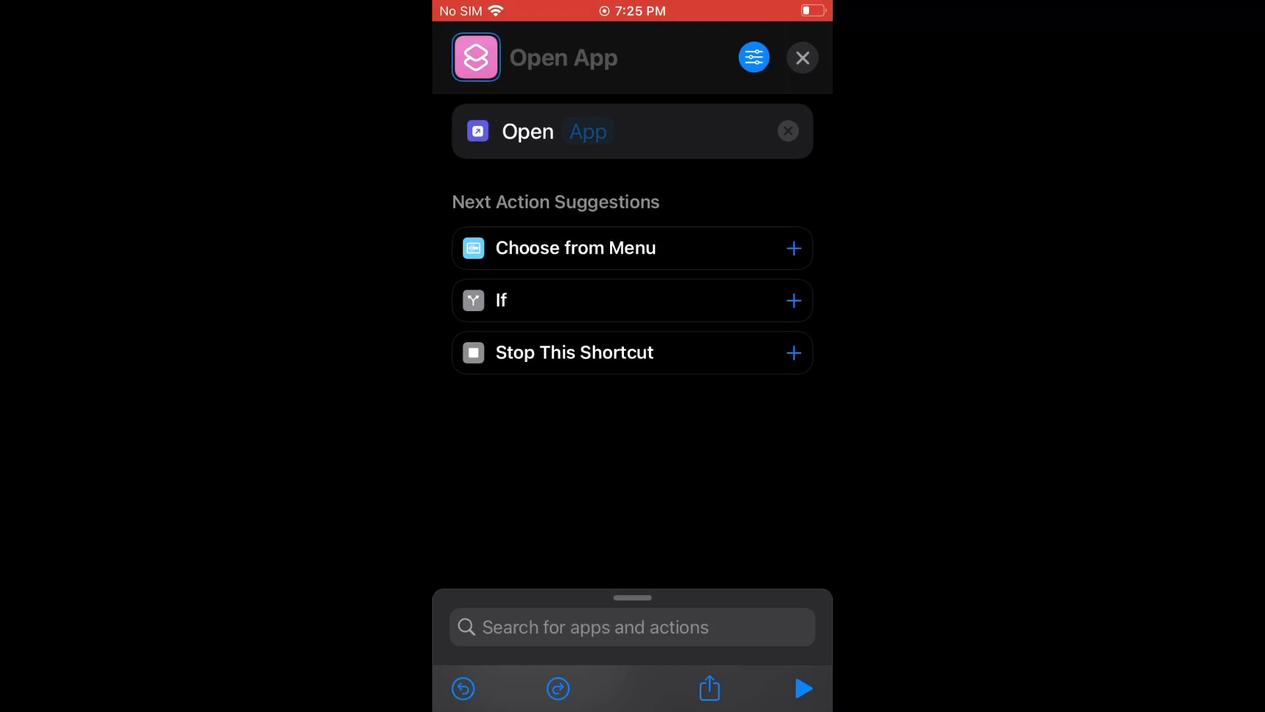
# Step: Point the Open App action at Minecraft and bring up the shortcut's share options
pyautogui.click(589, 130)
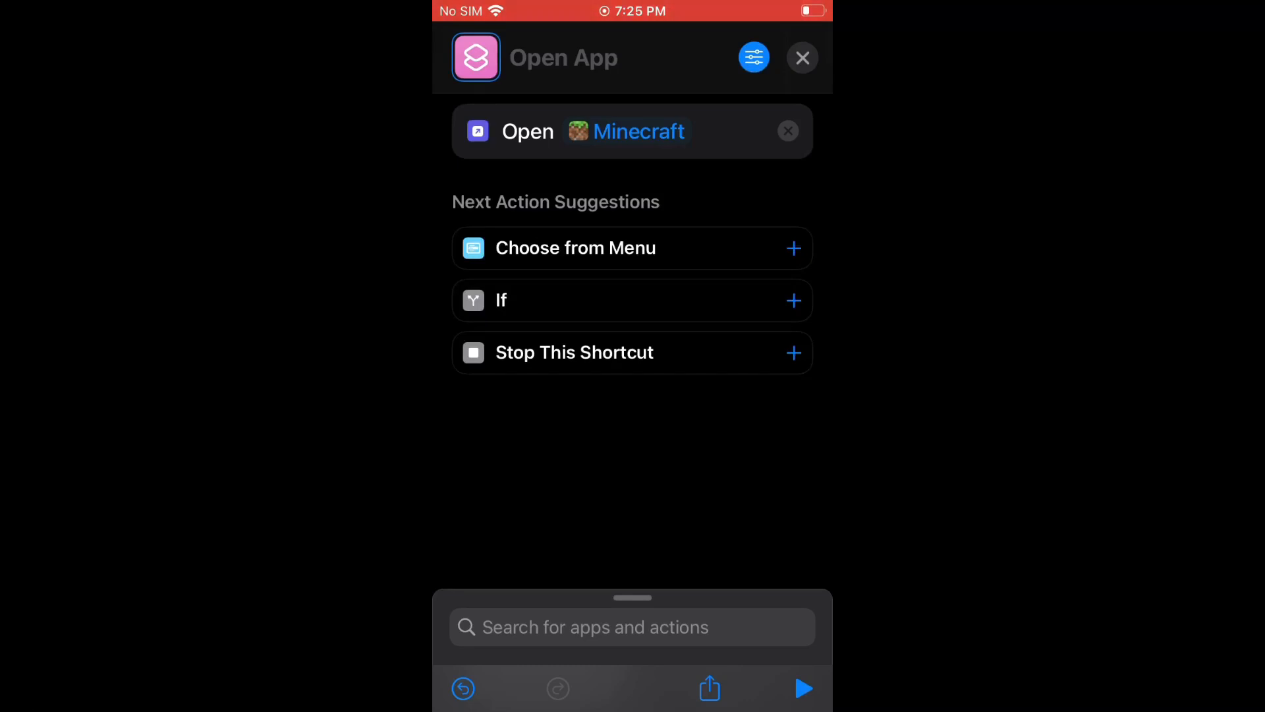
pyautogui.click(708, 688)
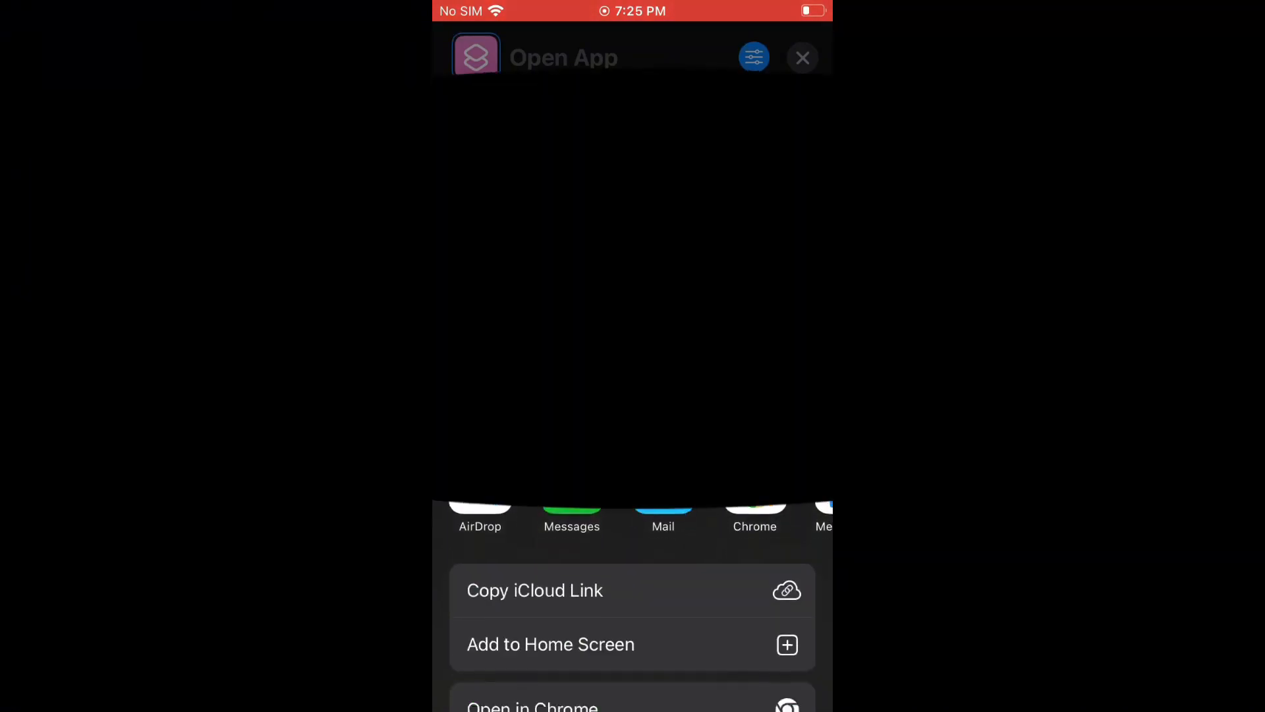
# Step: Choose Add to Home Screen and rename the shortcut to 'Minecraft'
pyautogui.click(550, 643)
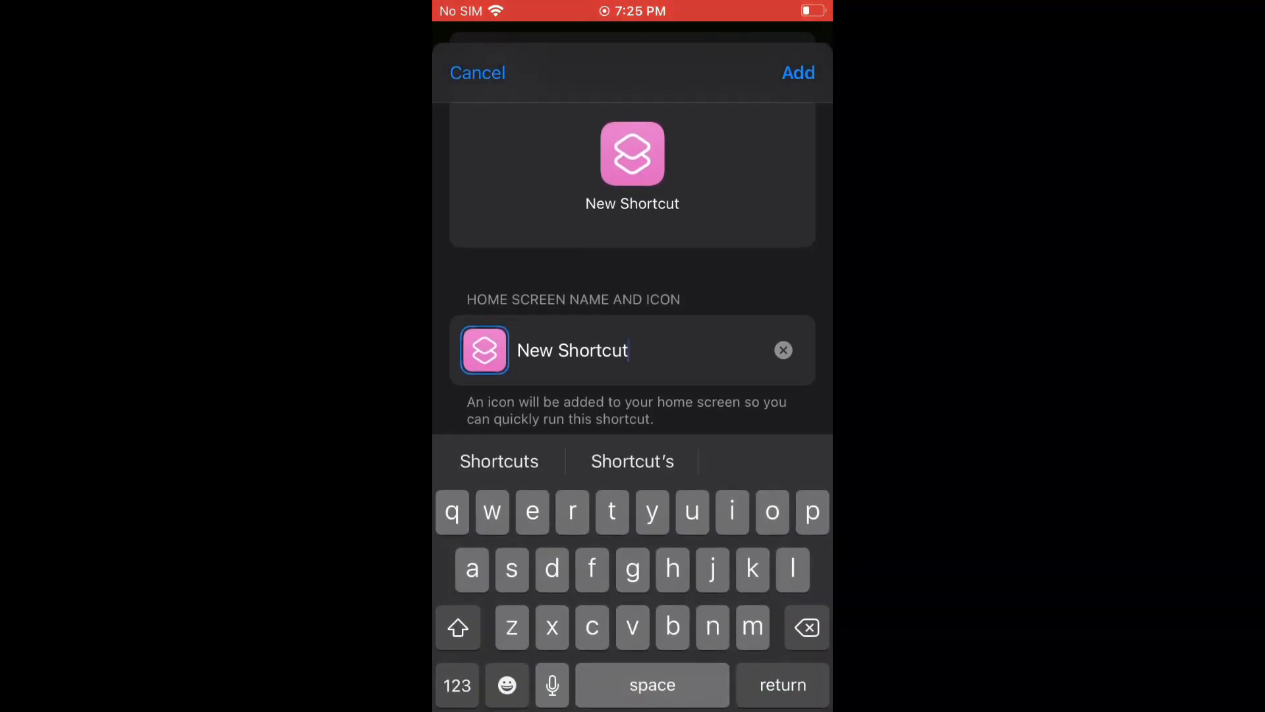
pyautogui.click(782, 349)
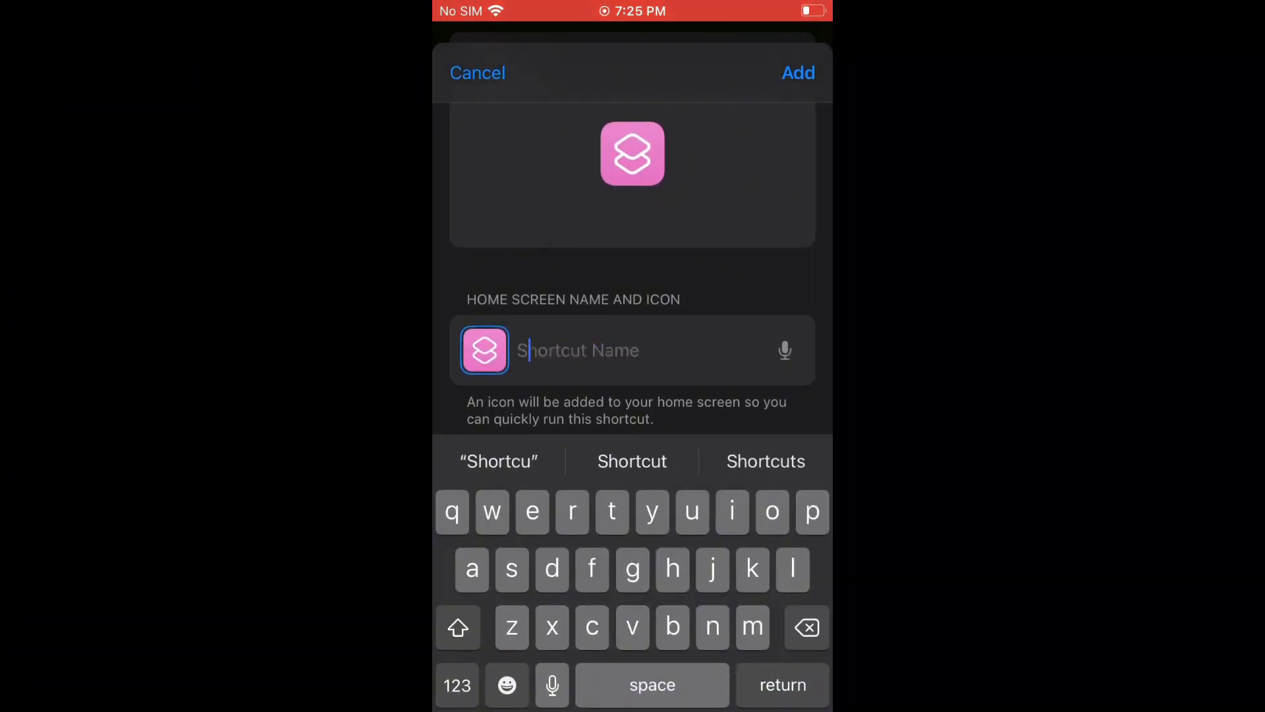
pyautogui.write('Minecr')
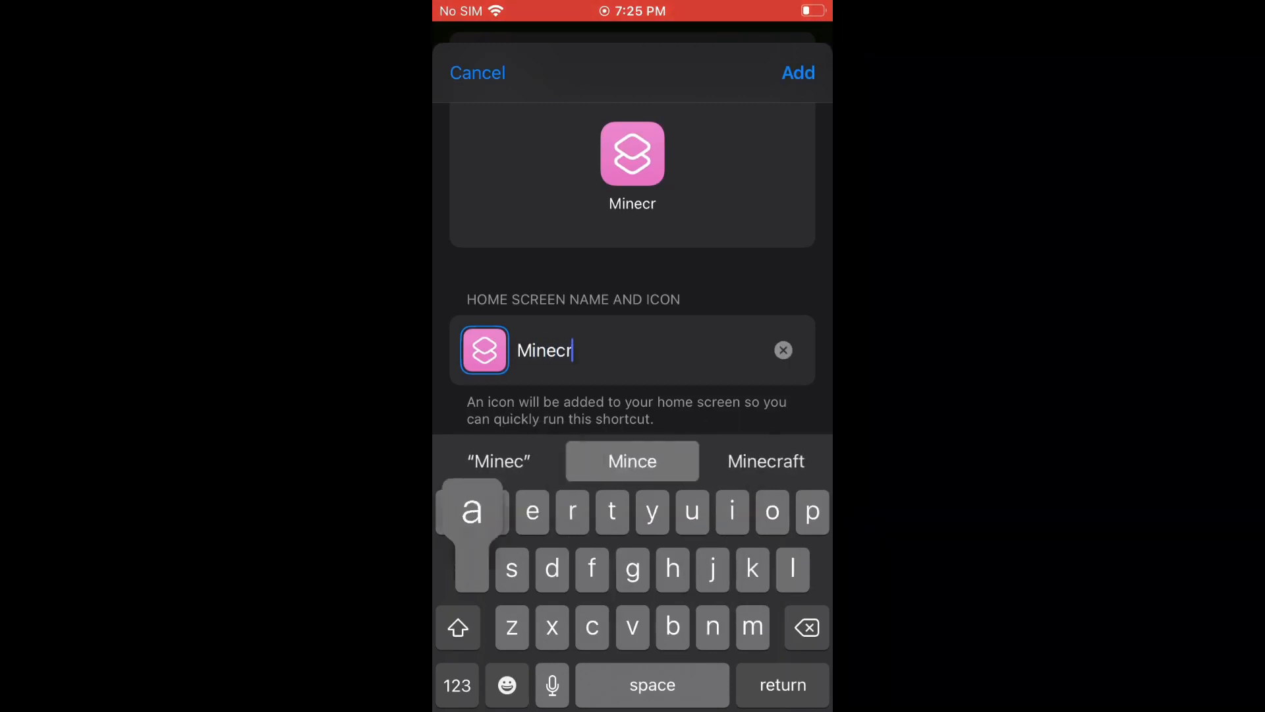
pyautogui.click(765, 461)
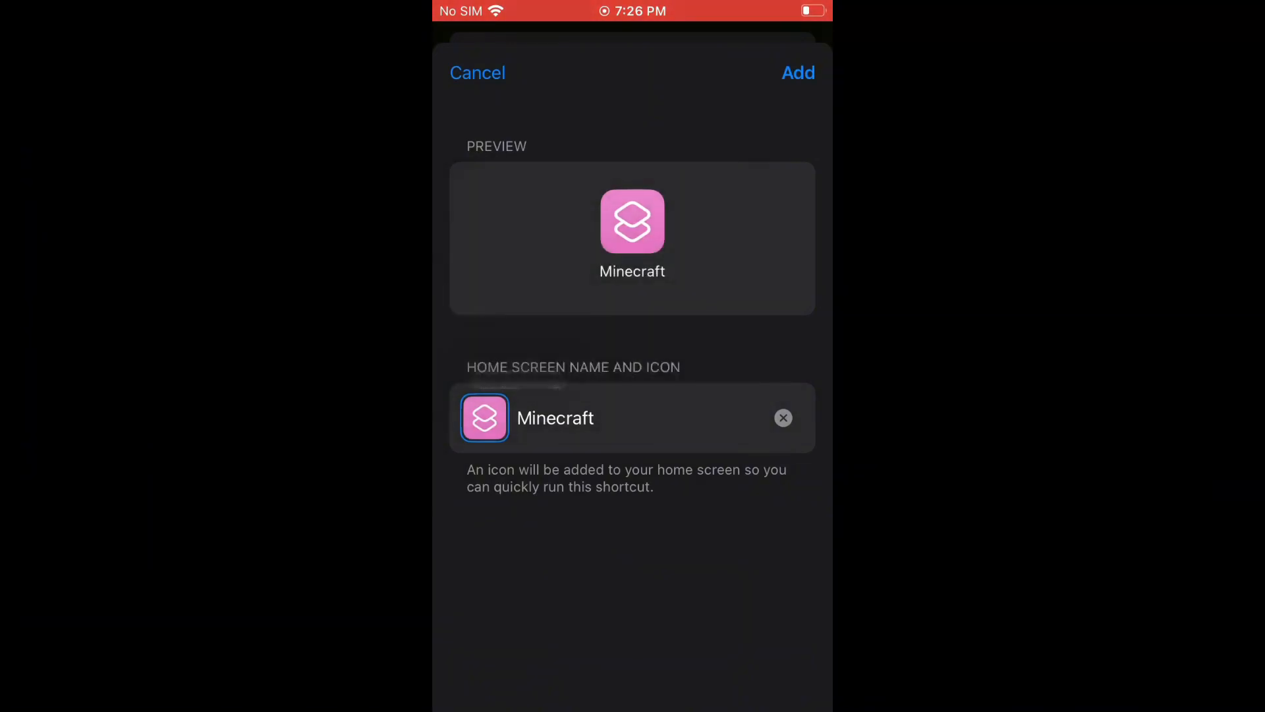
# Step: Set the Minecraft grass-block image as the icon and add it
pyautogui.click(484, 418)
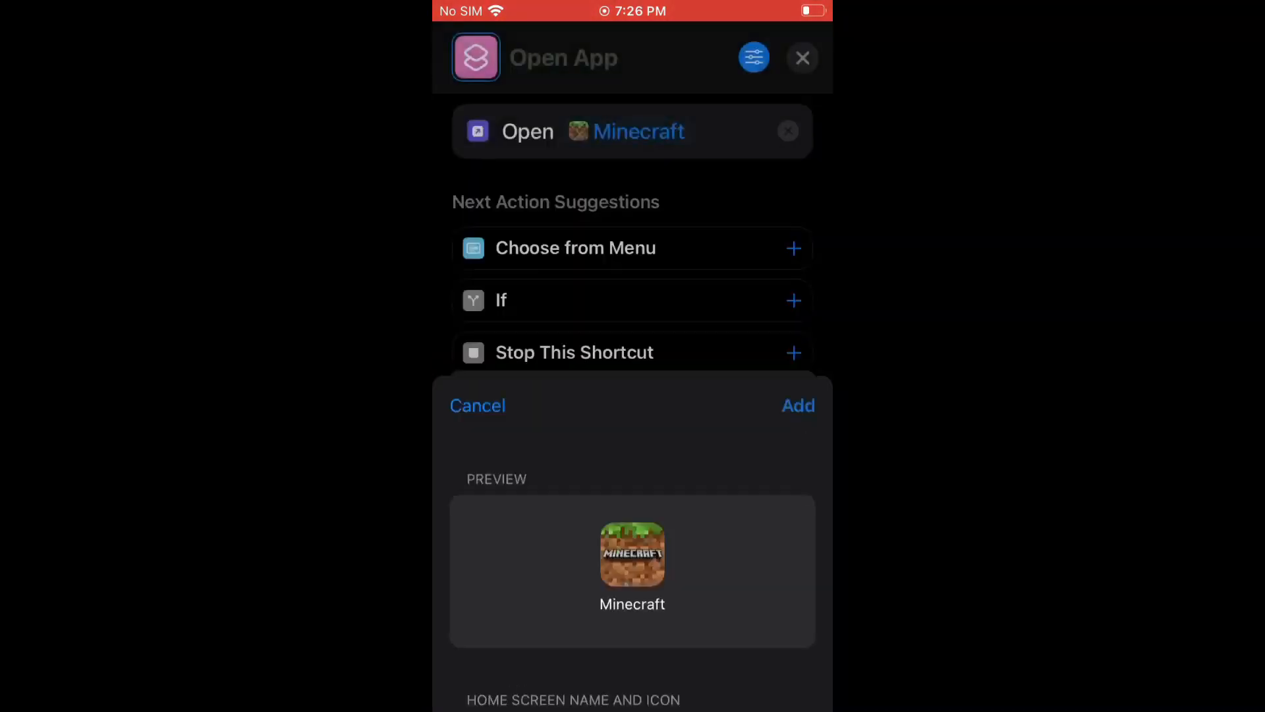
pyautogui.click(477, 405)
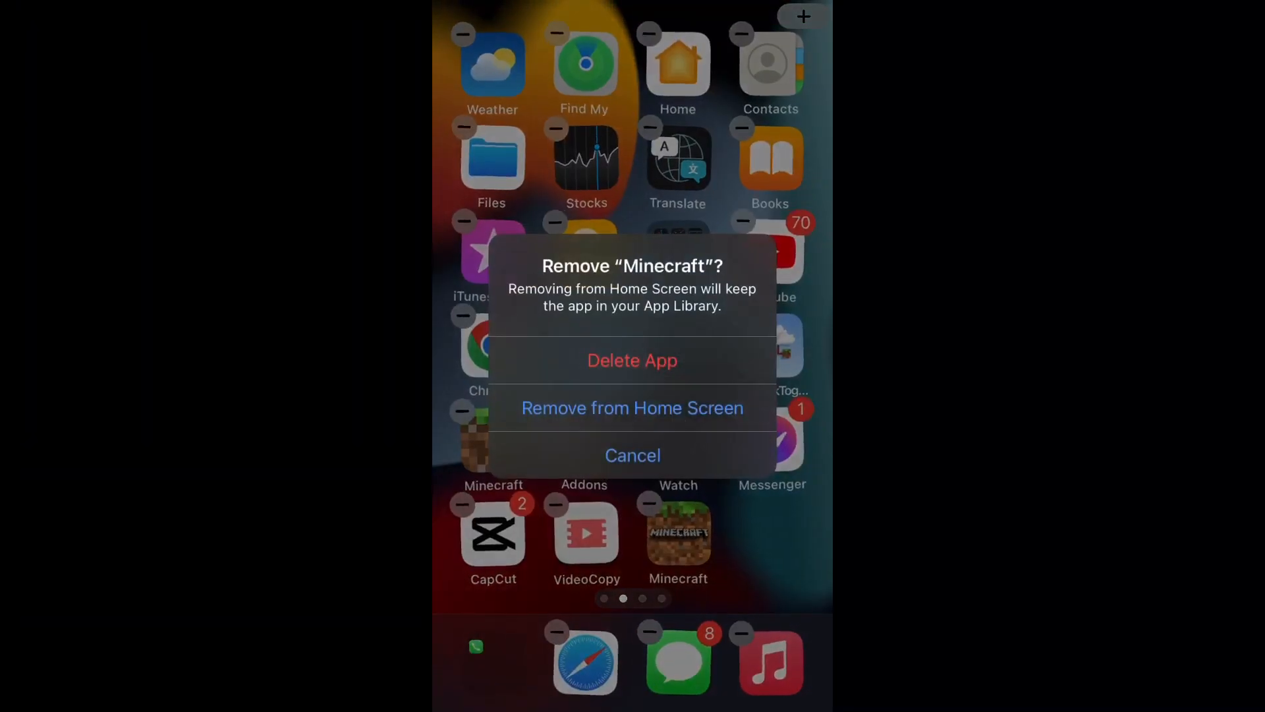
# Step: Remove the original Minecraft app icon from the Home Screen
pyautogui.click(633, 407)
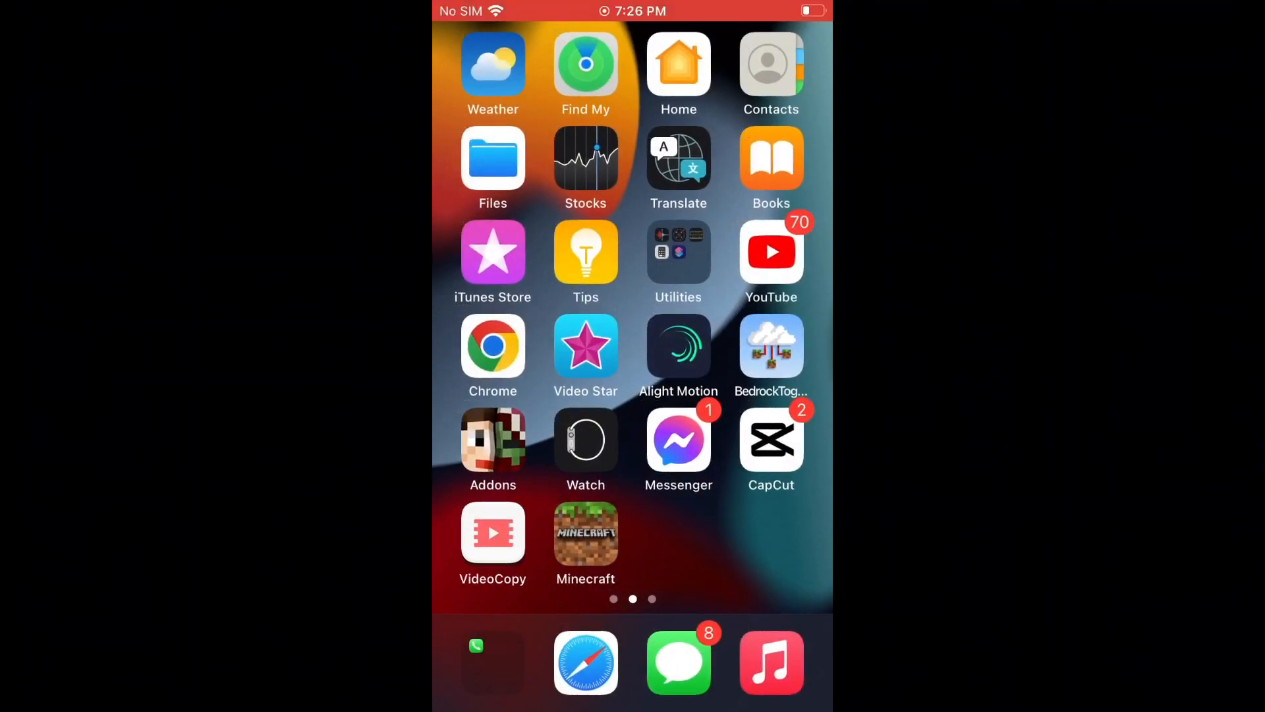